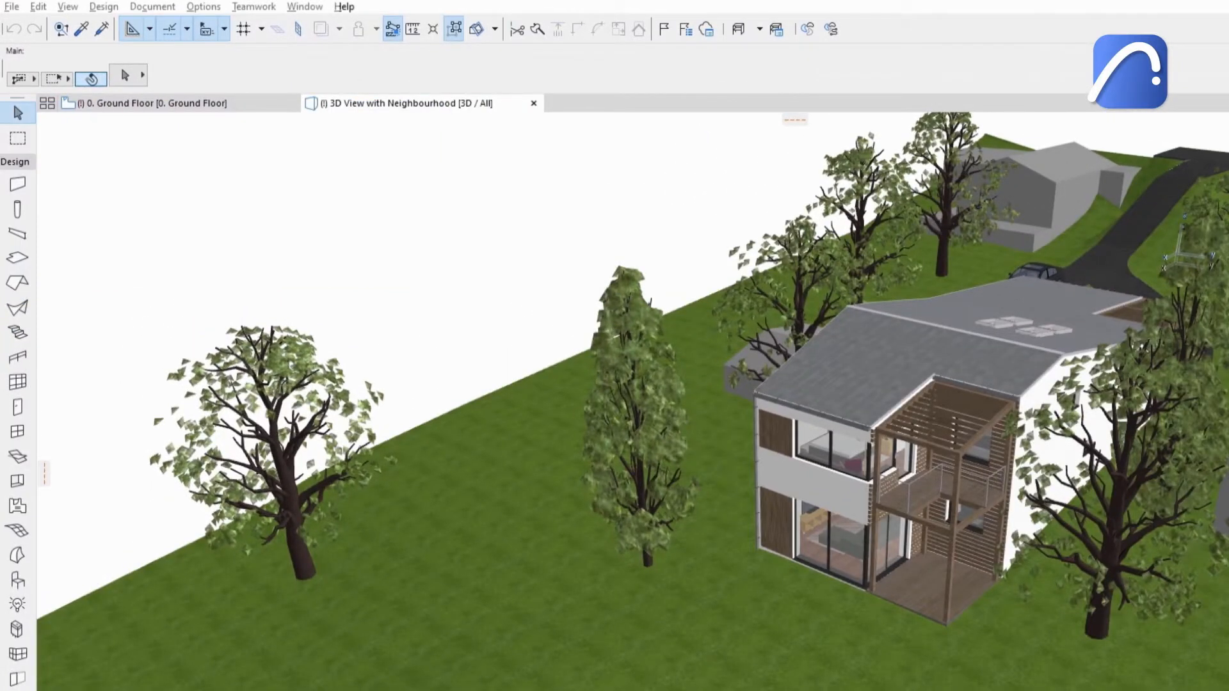
Step: Save the house model as a Revit .rvt project and choose Rac_project.rvt as a hotlink module
left_click(11, 7)
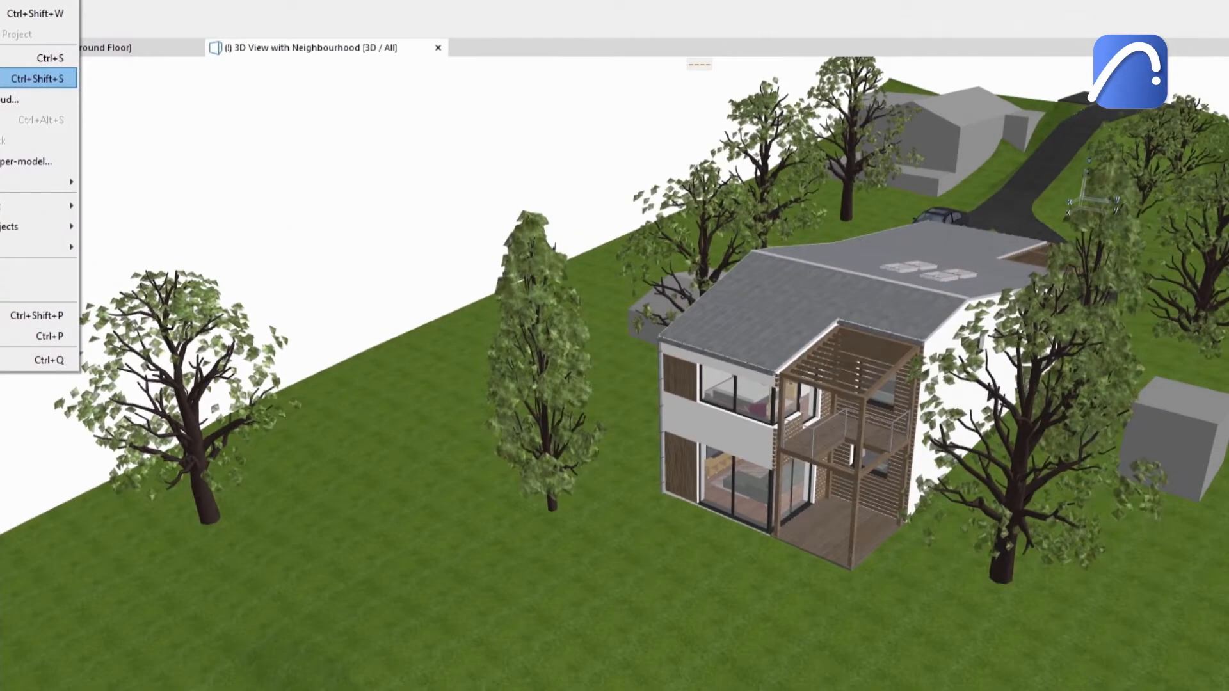
left_click(39, 78)
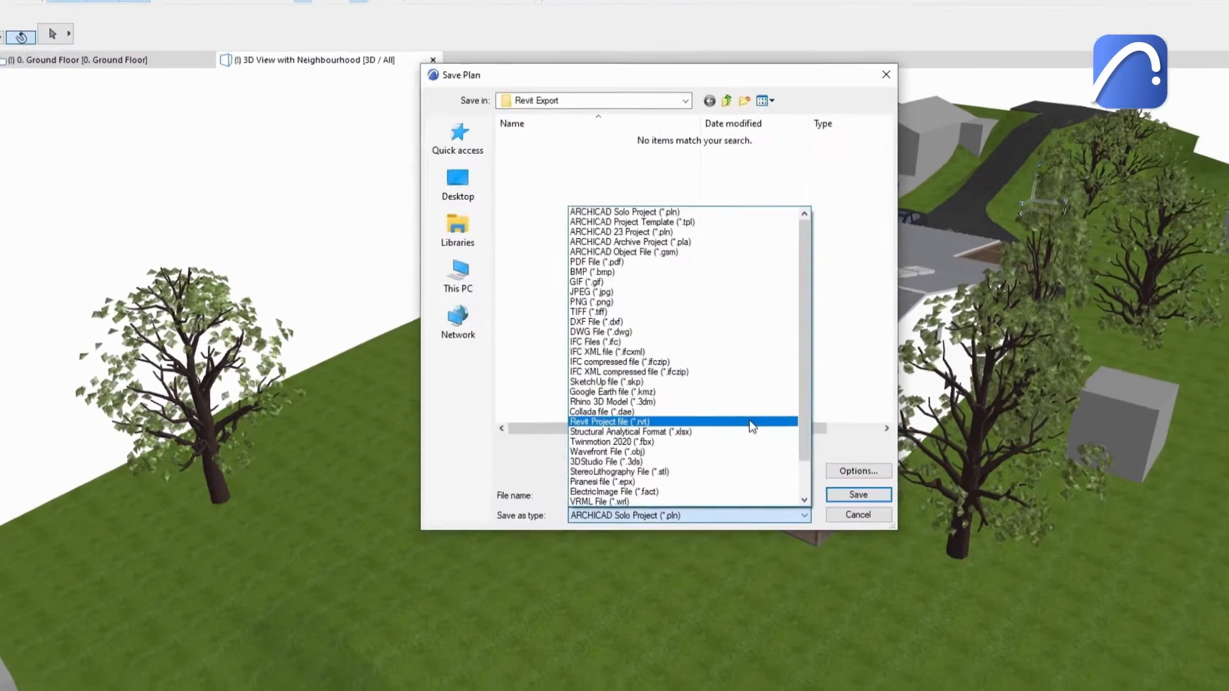
left_click(609, 421)
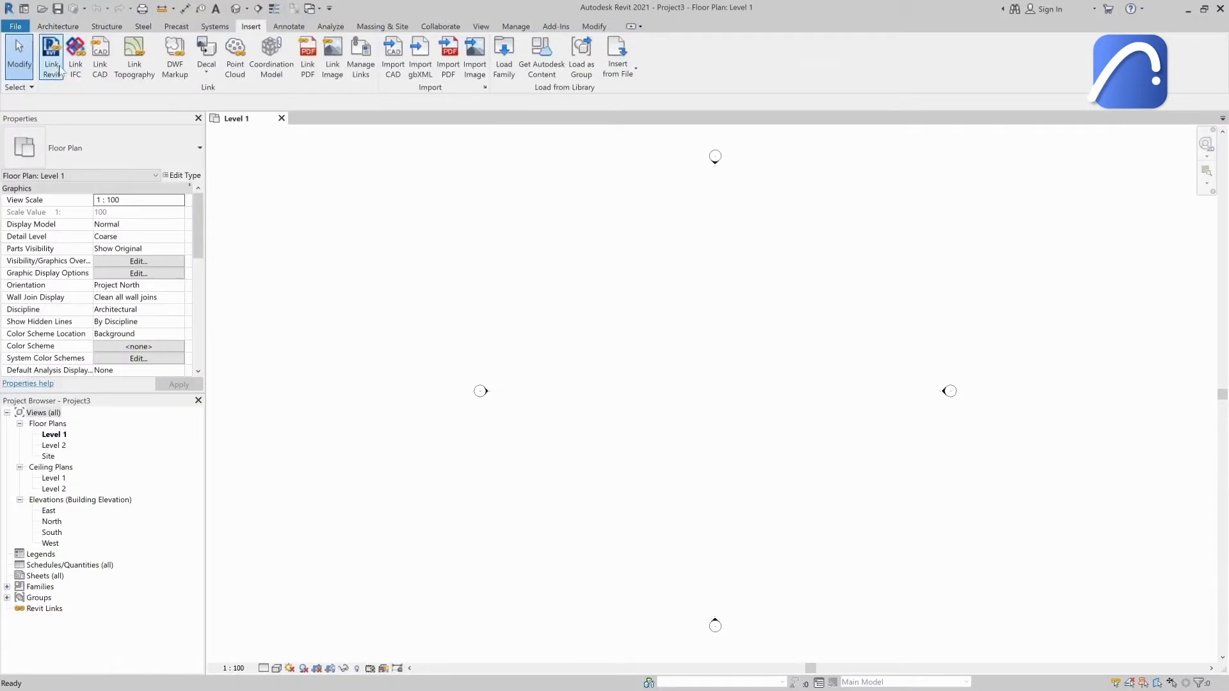
left_click(42, 48)
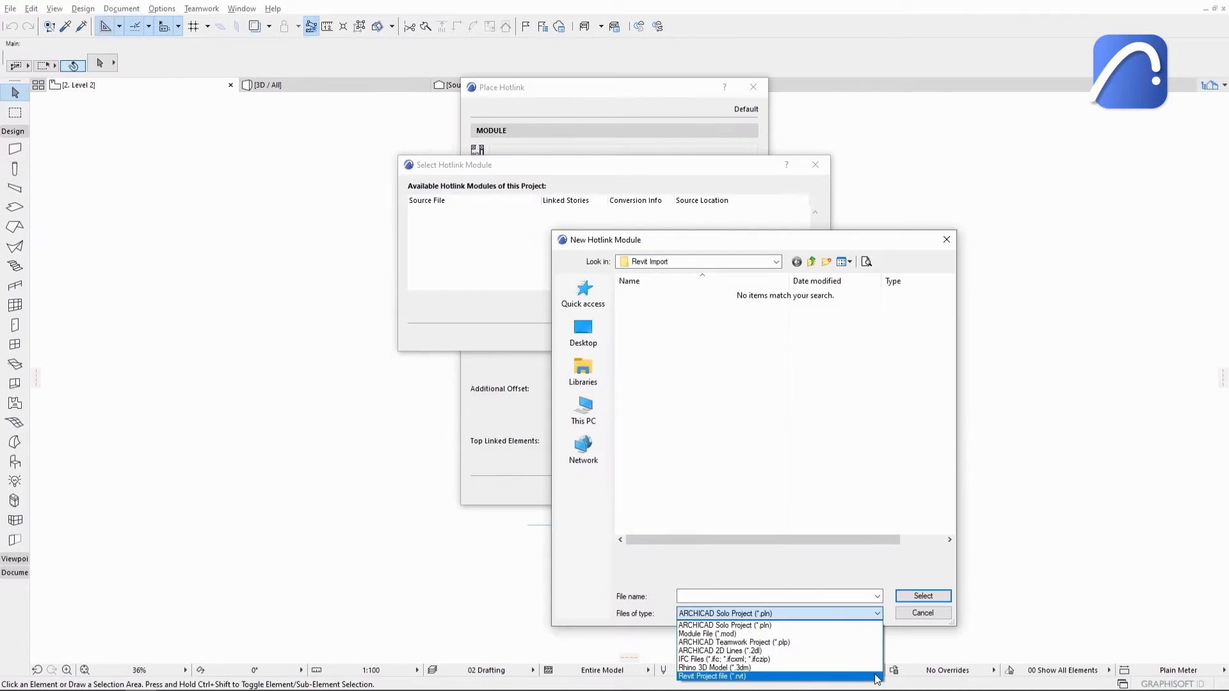
left_click(717, 676)
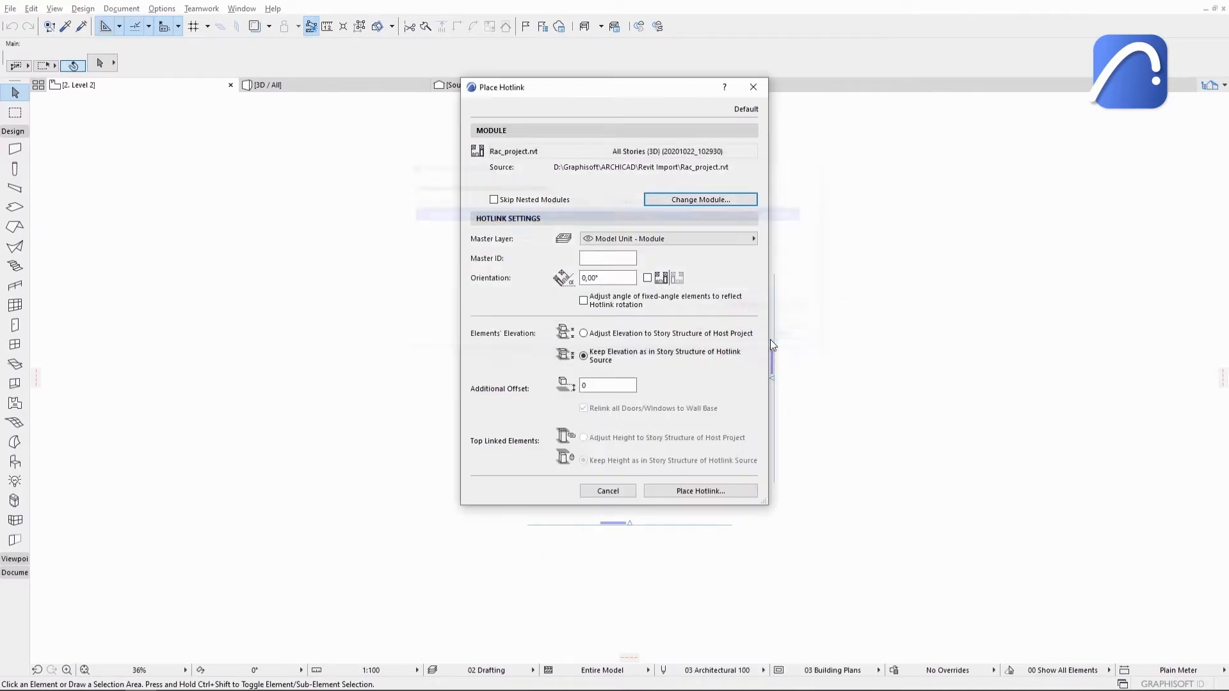
mouse_move(701, 491)
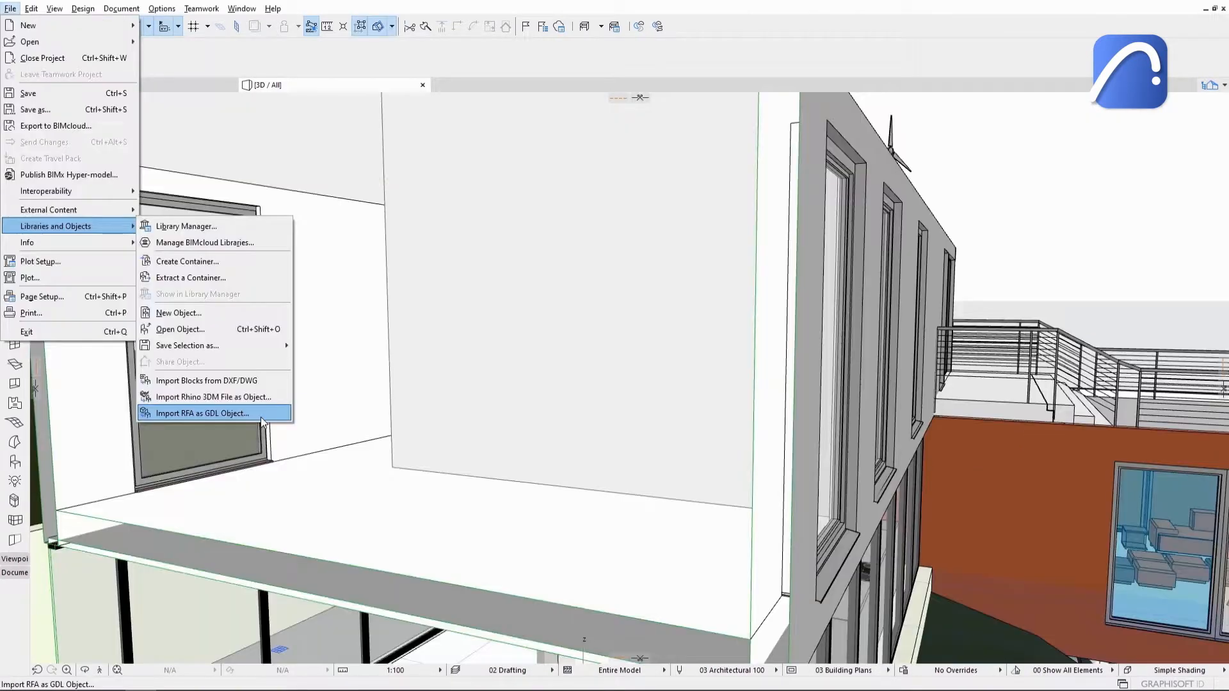
Step: Pick M_Desk.rfa from the Revit Import folder to import as a GDL object
left_click(200, 413)
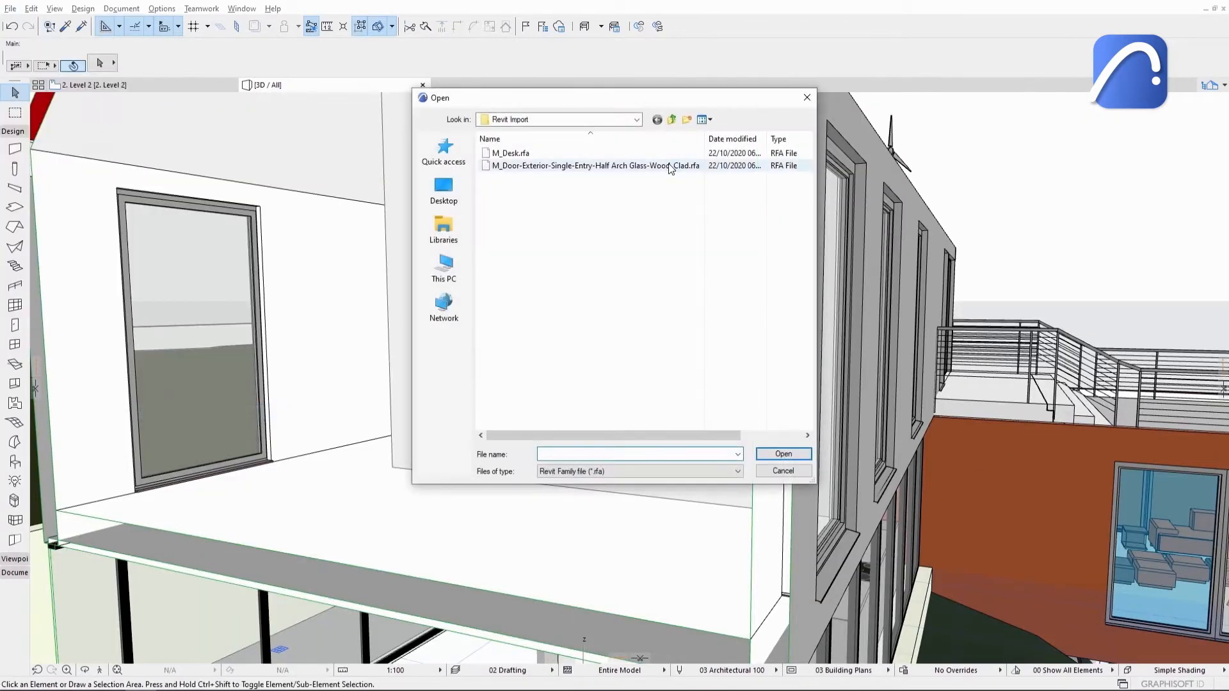
left_click(783, 454)
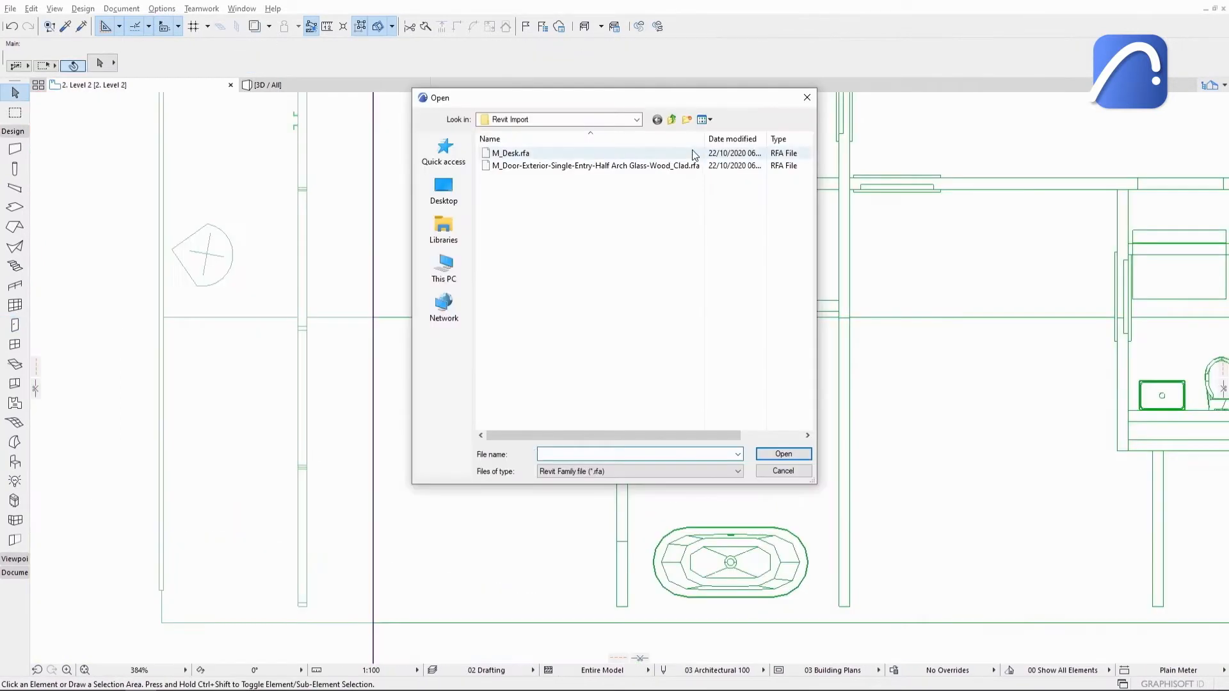
left_click(509, 153)
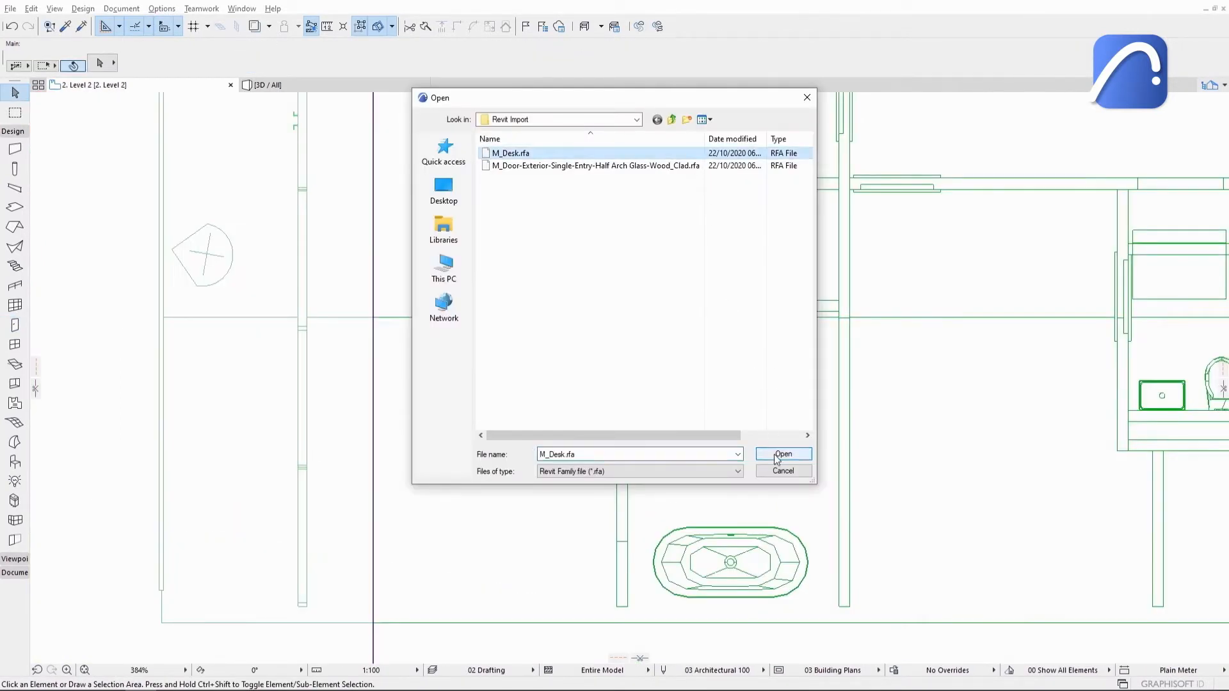
left_click(783, 454)
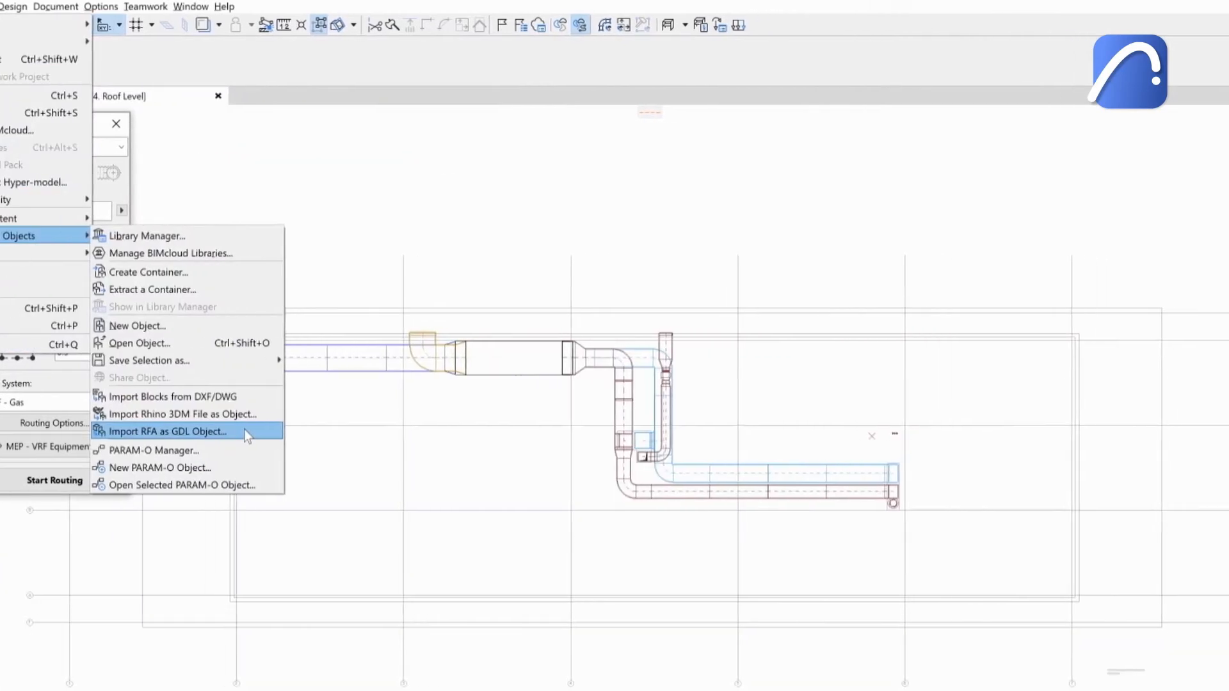
Step: Import the Revit family with MEP Equipment as the library part type
left_click(167, 431)
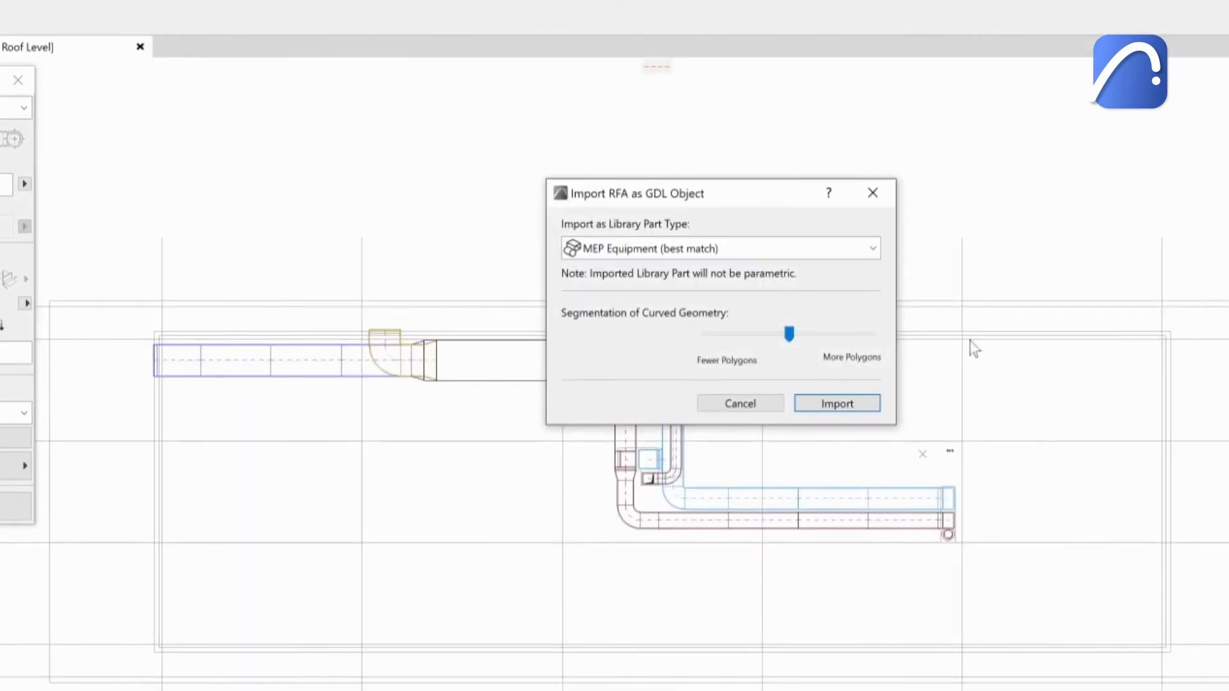
left_click(872, 249)
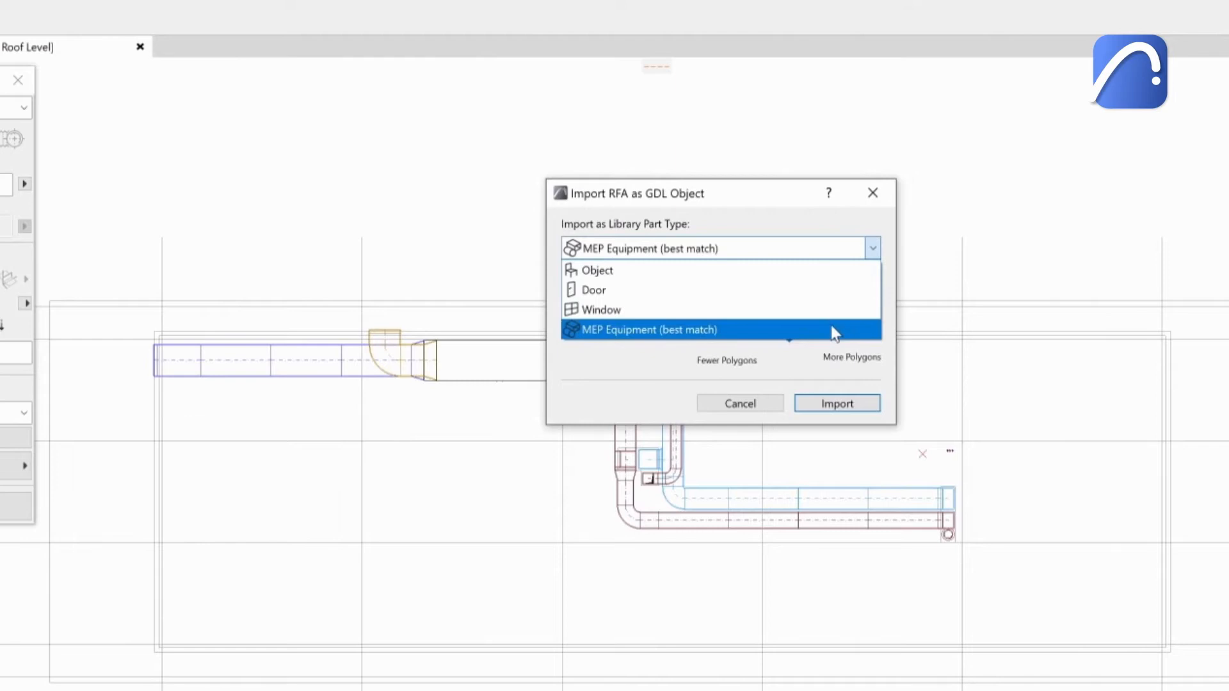
left_click(649, 330)
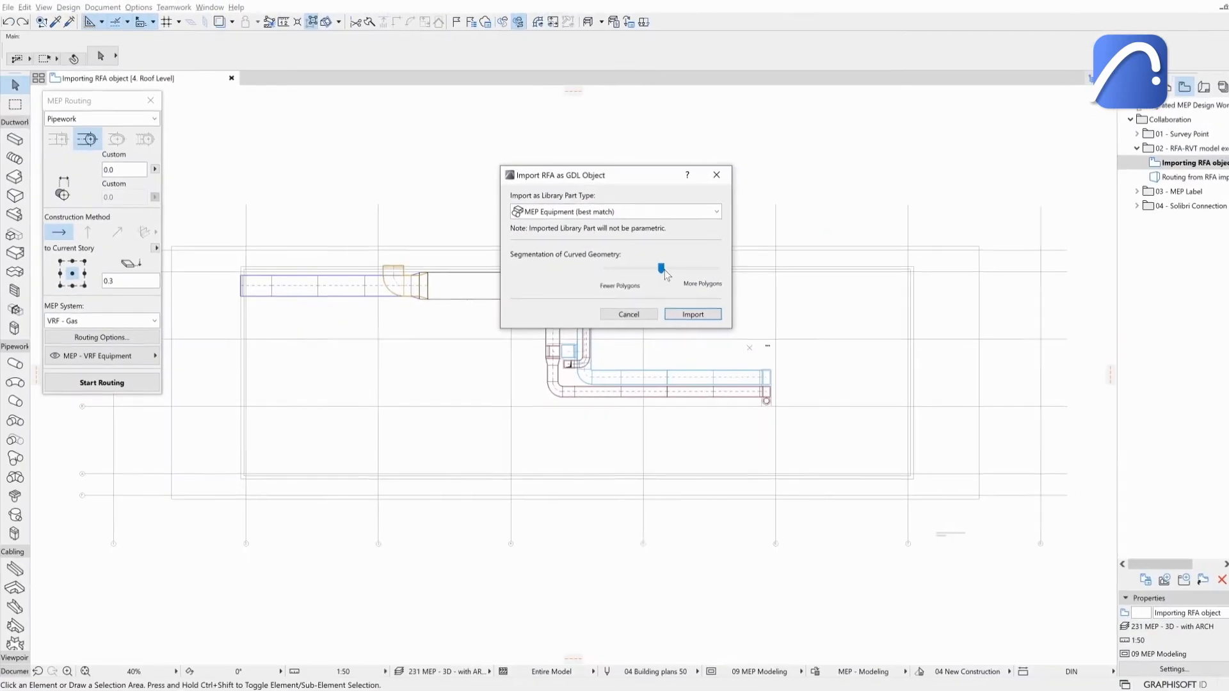
left_click(693, 315)
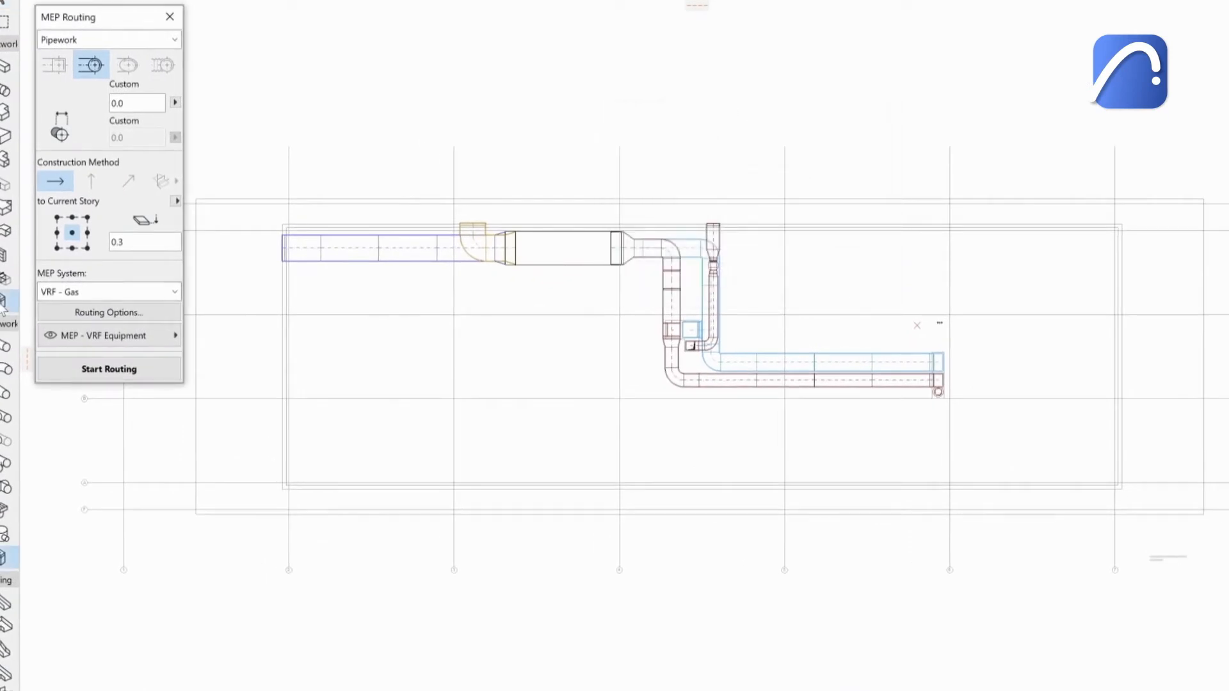
Step: Make Outdoor_Unit_VRF the default equipment with its connection on the VRF - Gas system
left_click(109, 335)
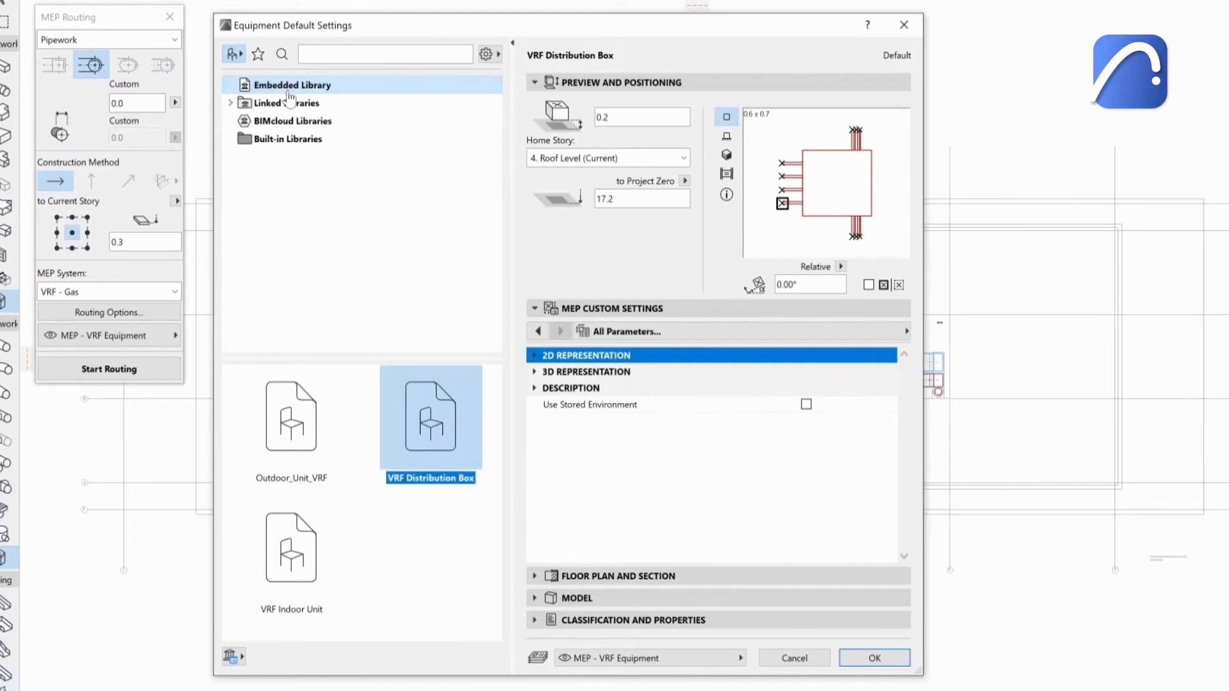
left_click(291, 416)
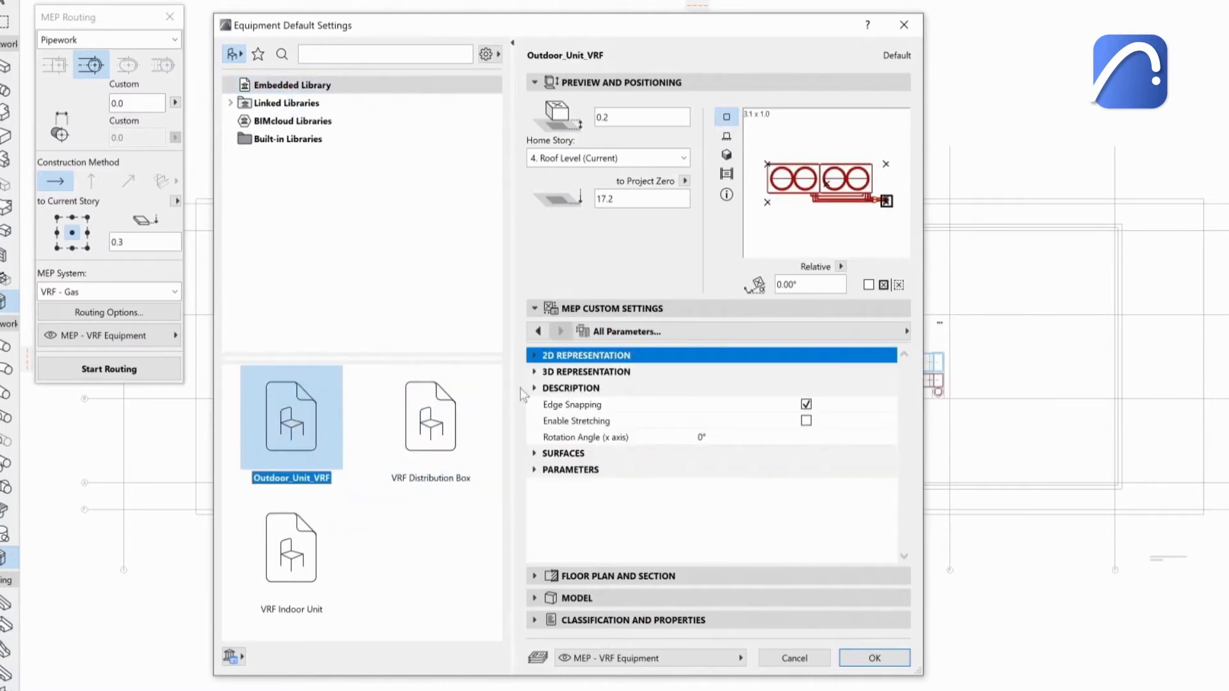
left_click(560, 331)
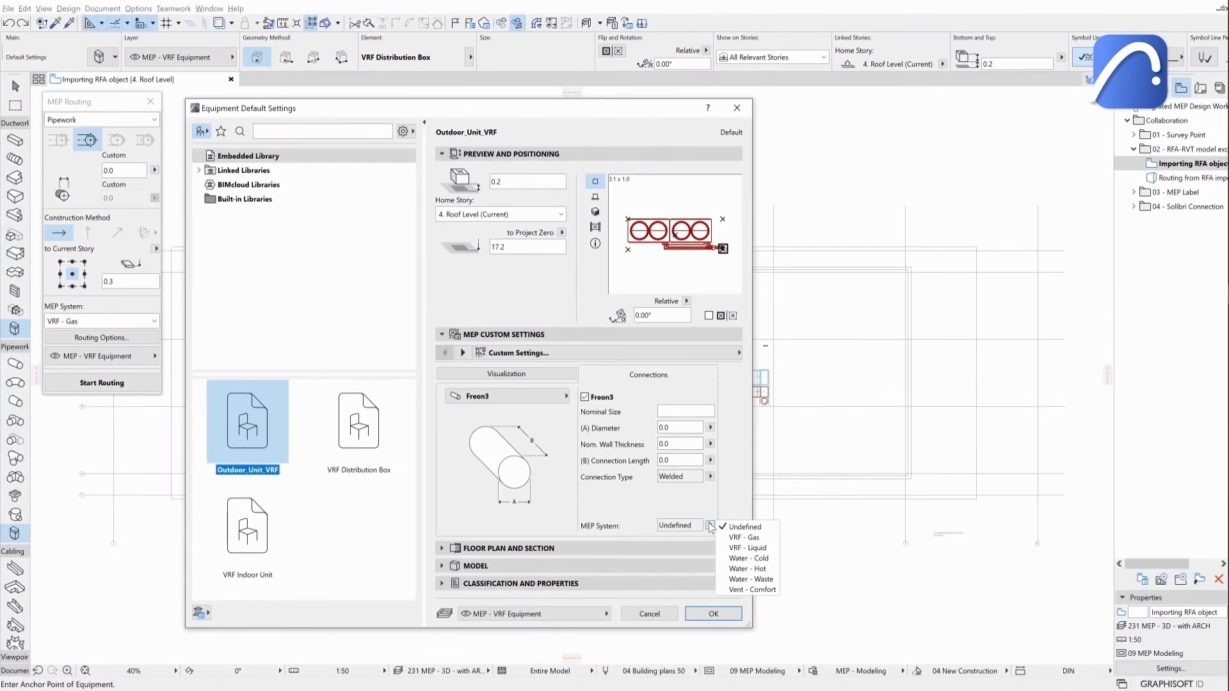
left_click(744, 537)
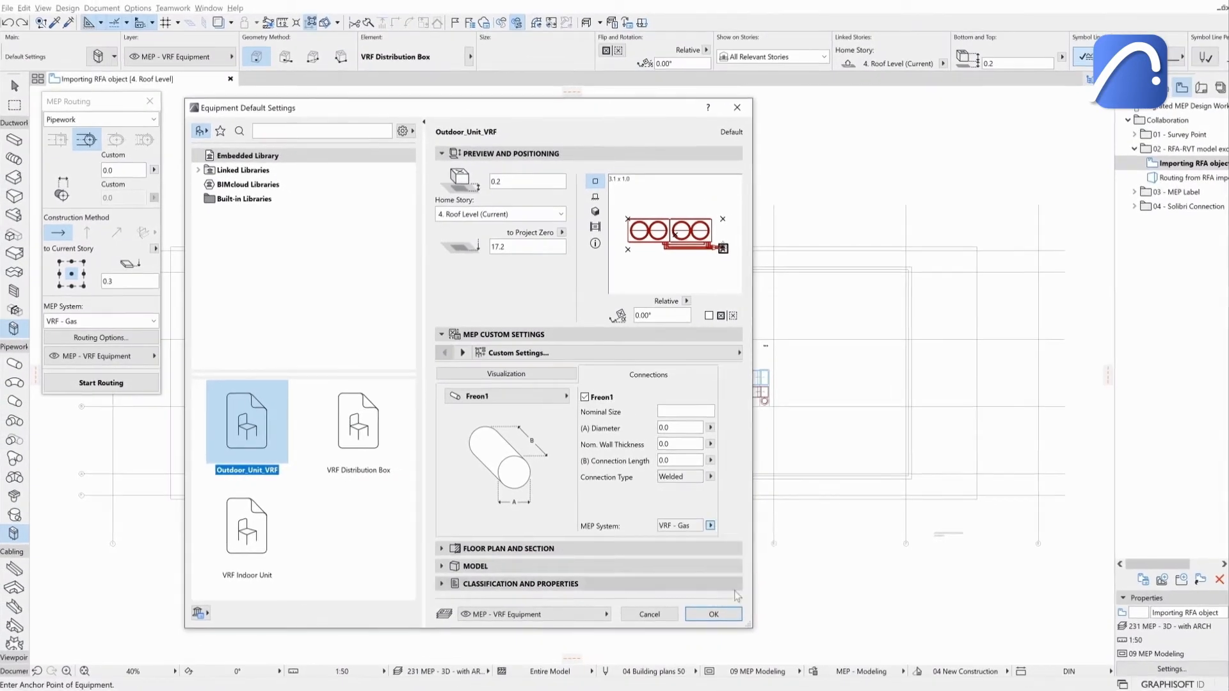
left_click(713, 614)
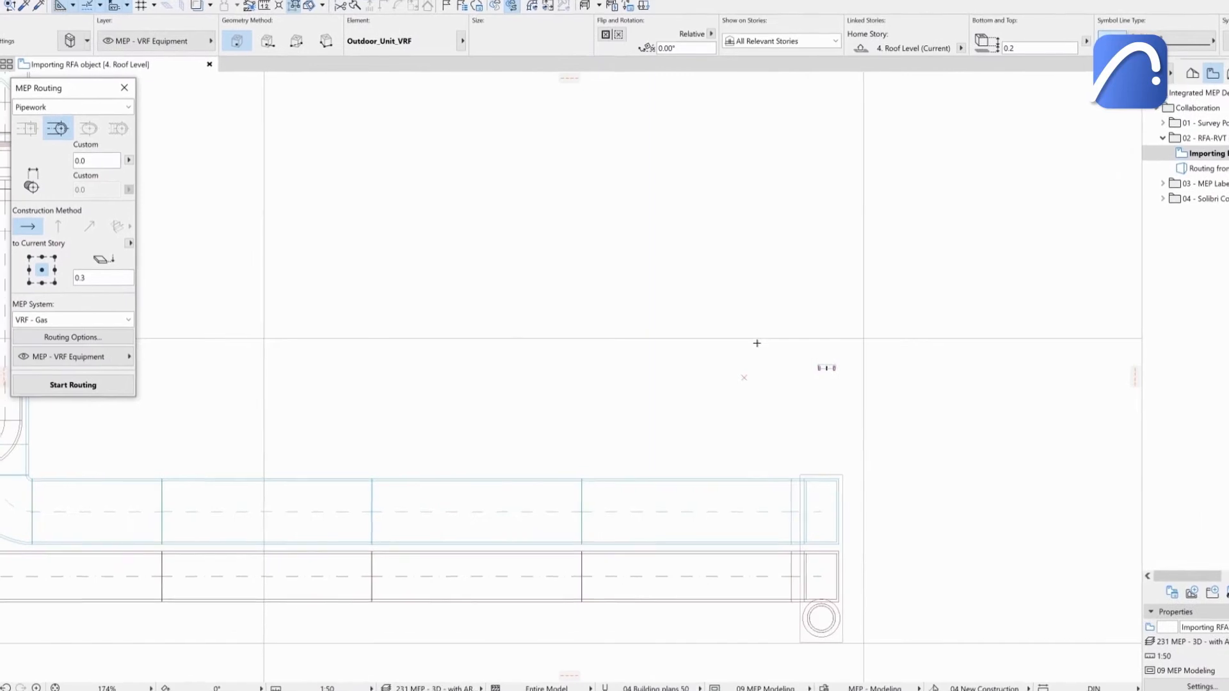
Step: Place the outdoor unit on the roof and route a pipe from its connector
left_click(73, 385)
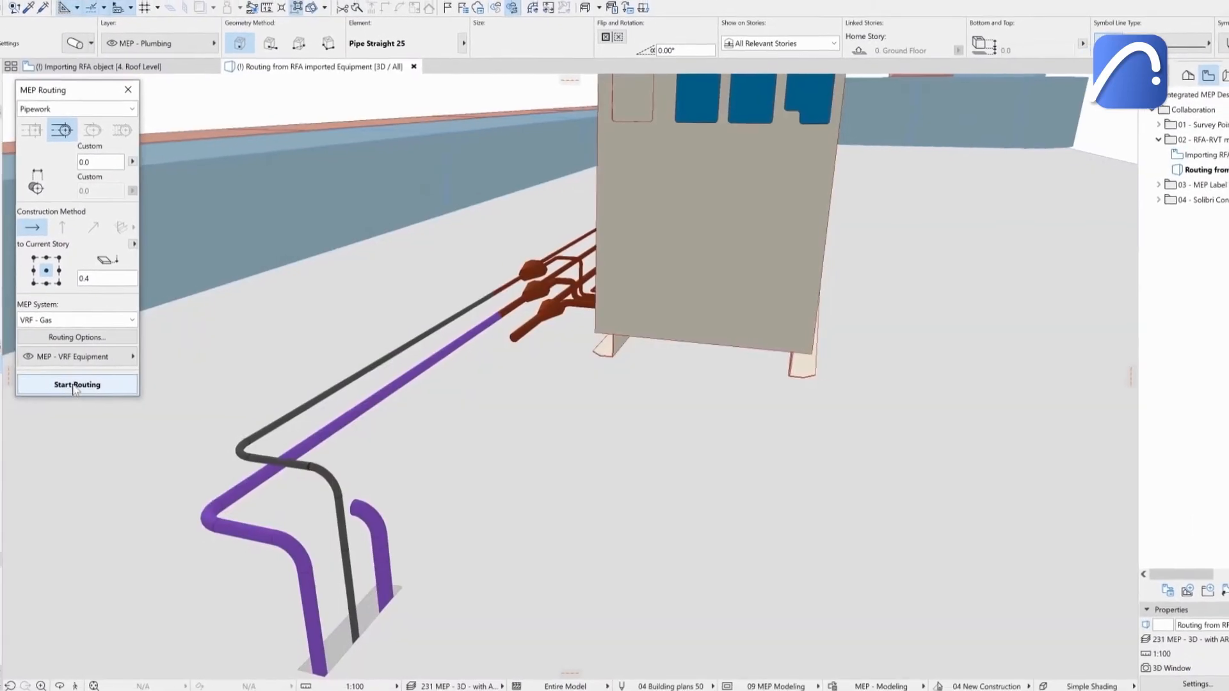
left_click(76, 385)
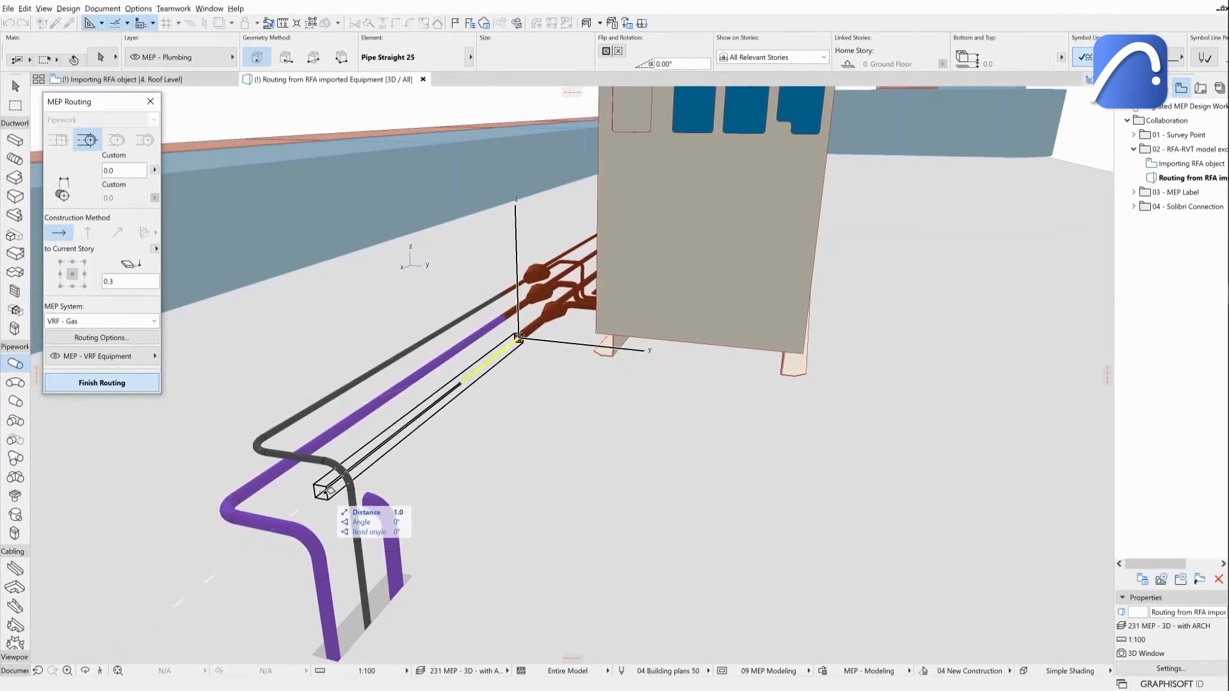
left_click(101, 383)
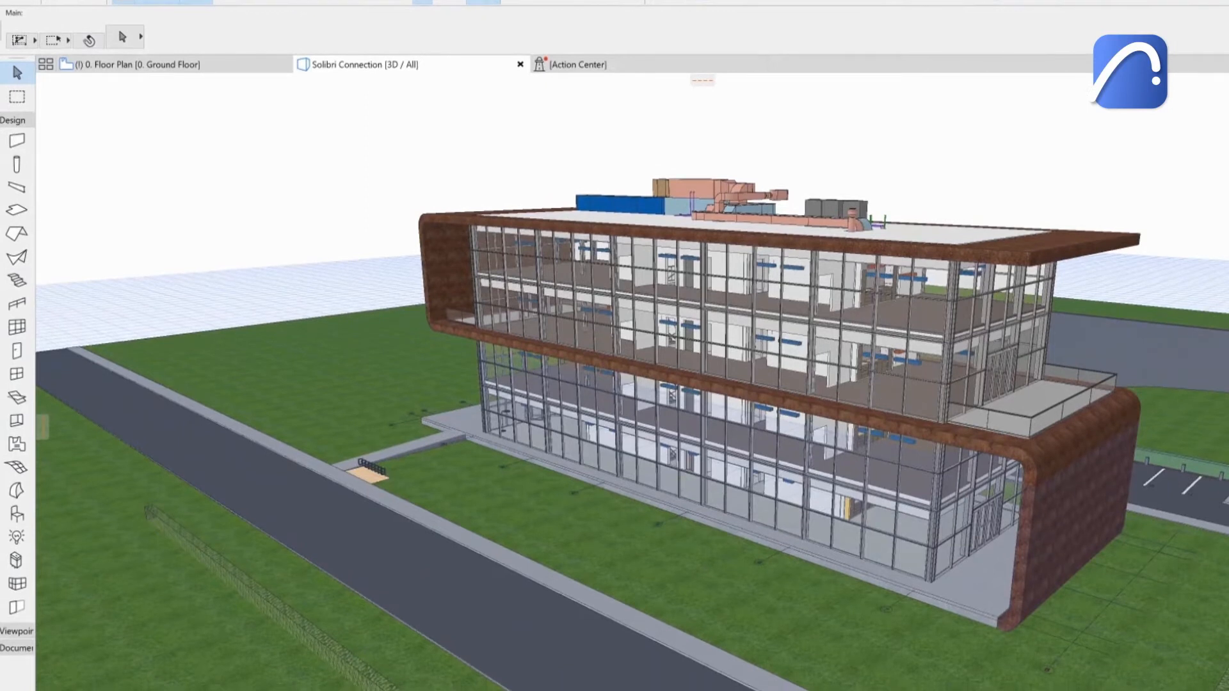
Step: Show the Solibri Connection palette from Window > Palettes and start Solibri
left_click(311, 15)
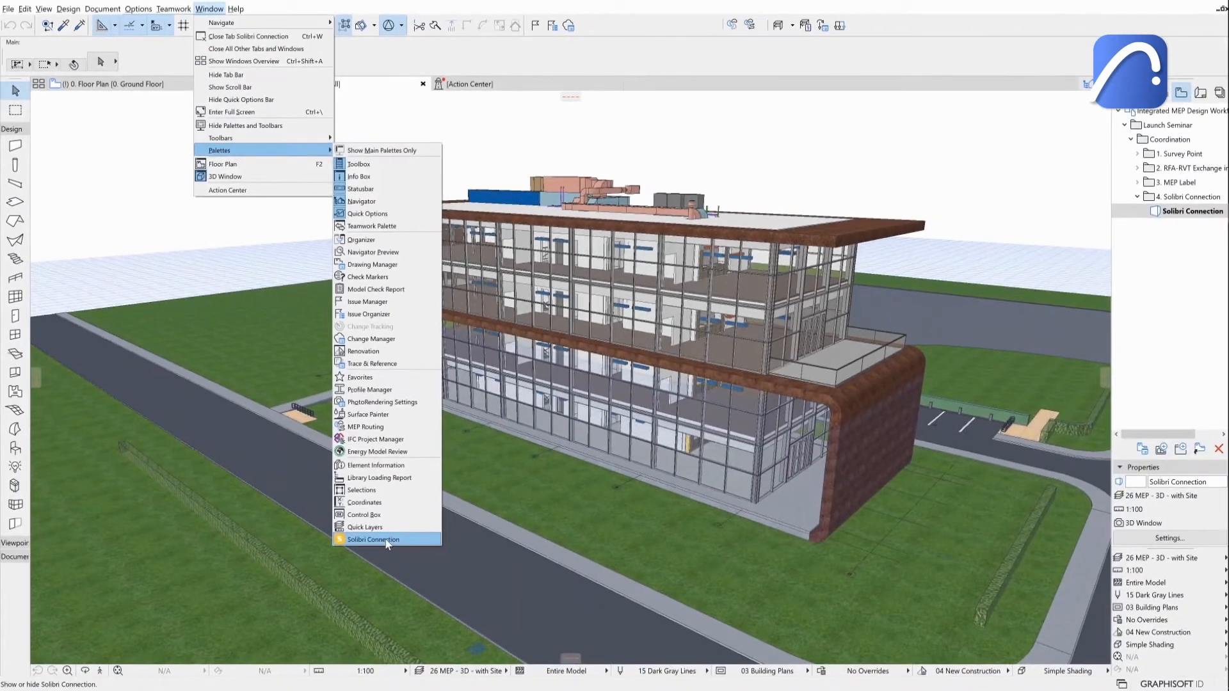
left_click(373, 540)
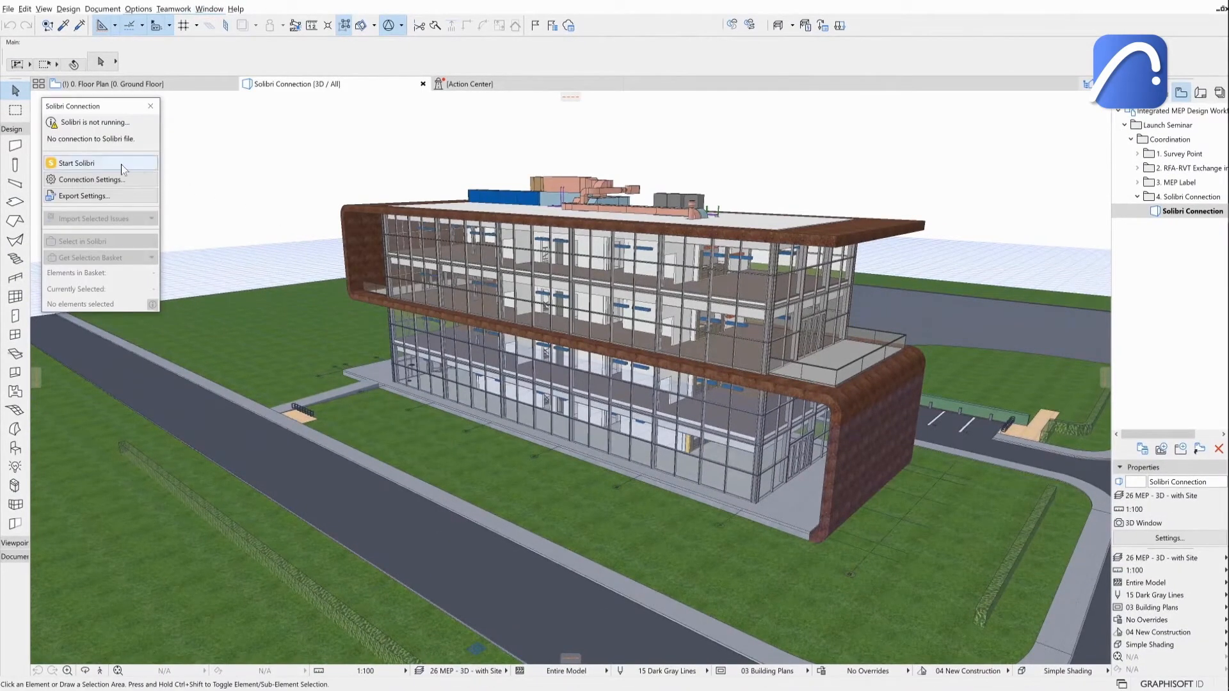
left_click(81, 163)
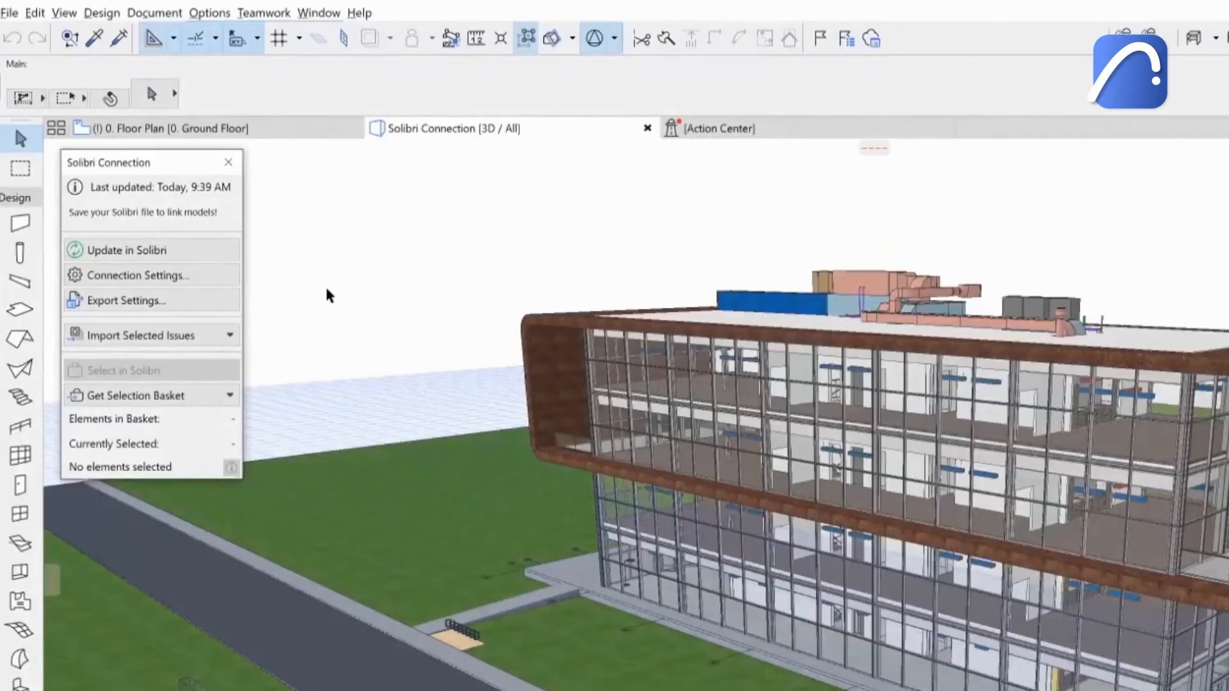
mouse_move(192, 251)
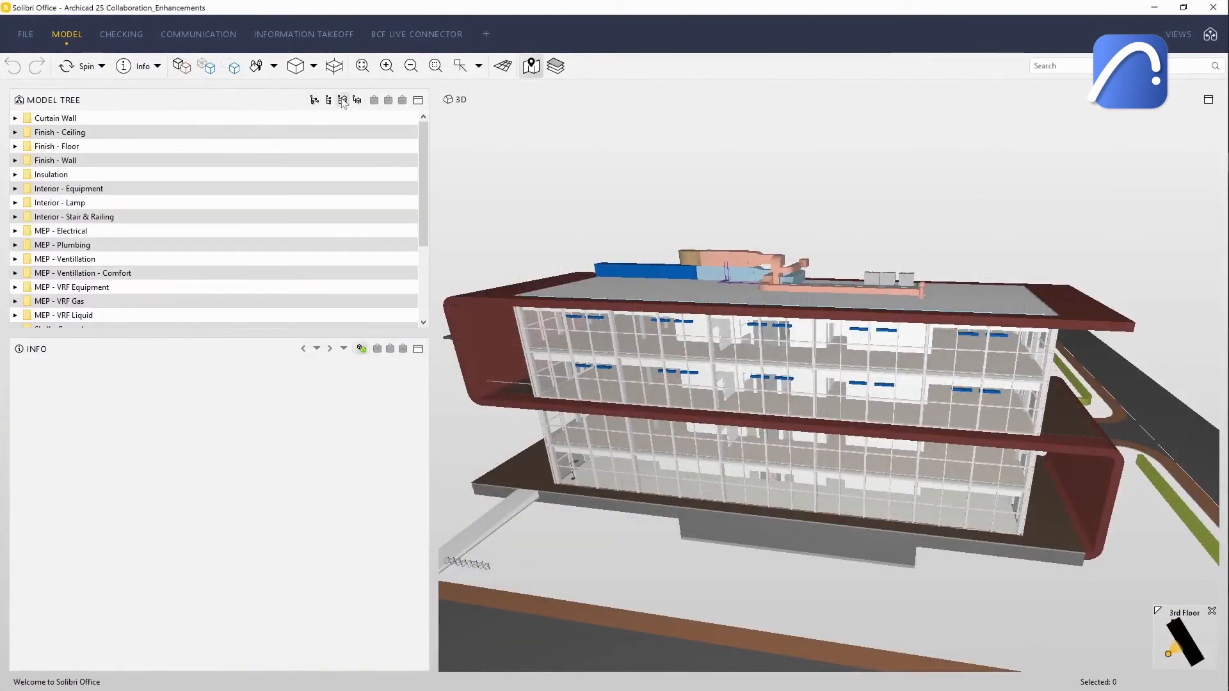
Step: Browse the Archicad 25 model tree in Solibri Office's Model tab
left_click(64, 258)
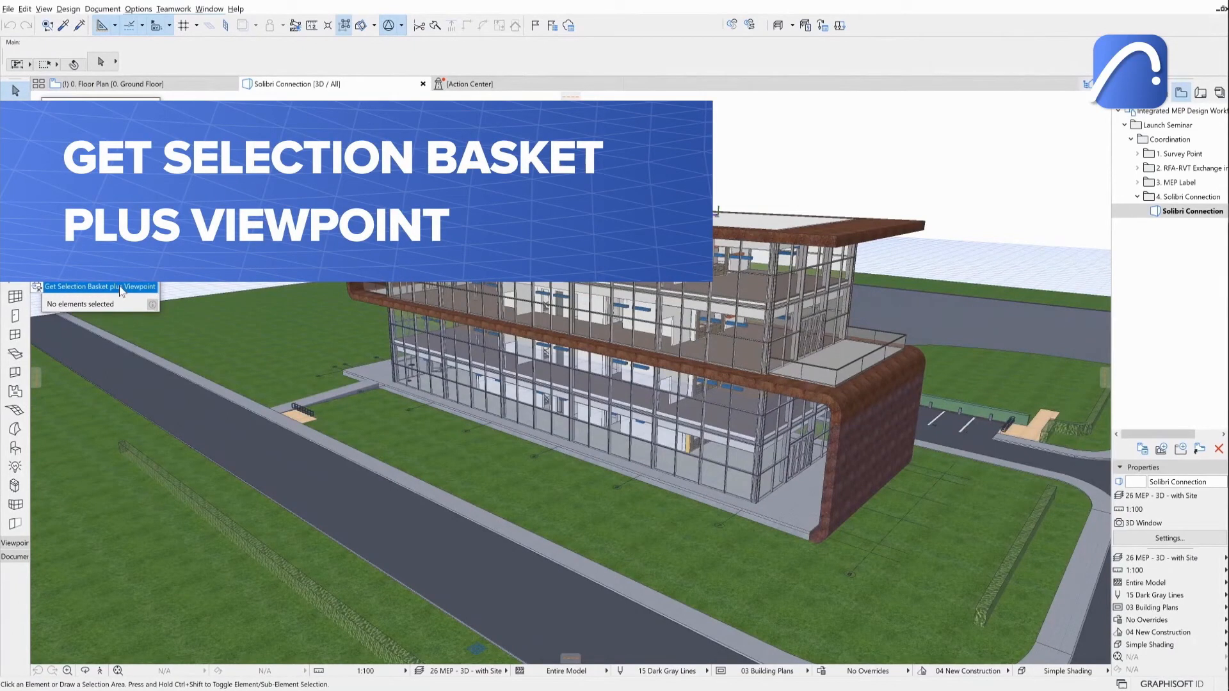
Step: Fetch Solibri's selection basket with viewpoint and show only the 1572 selected elements
left_click(99, 285)
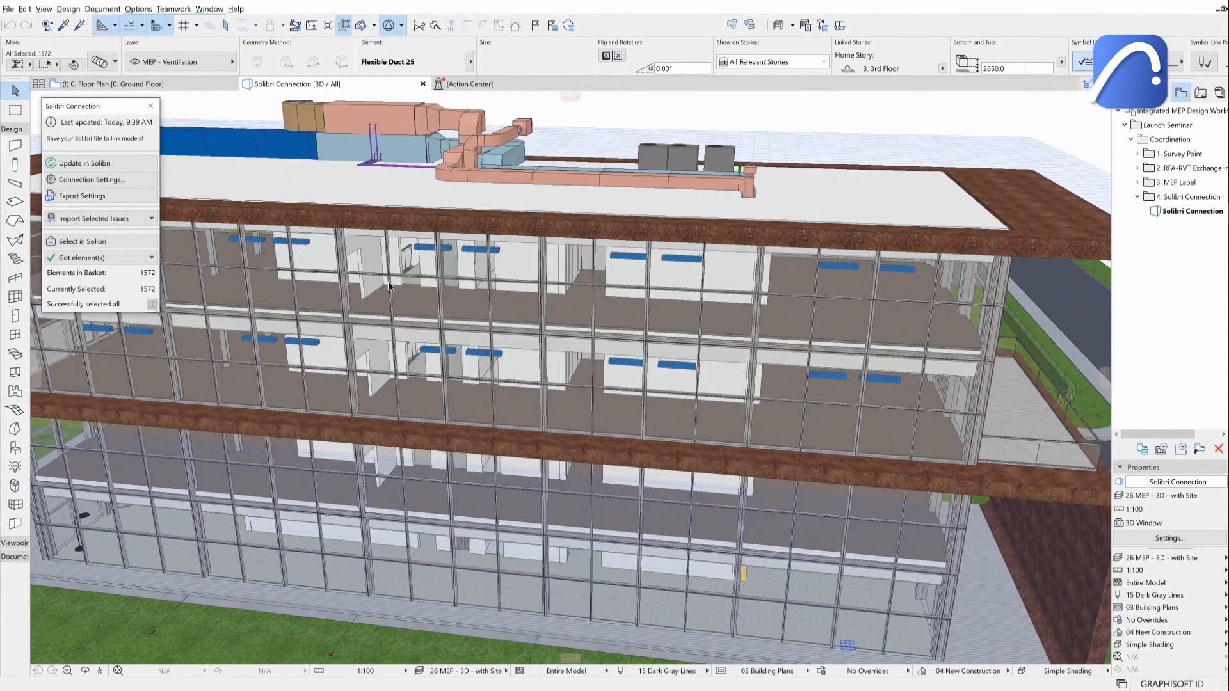
right_click(392, 286)
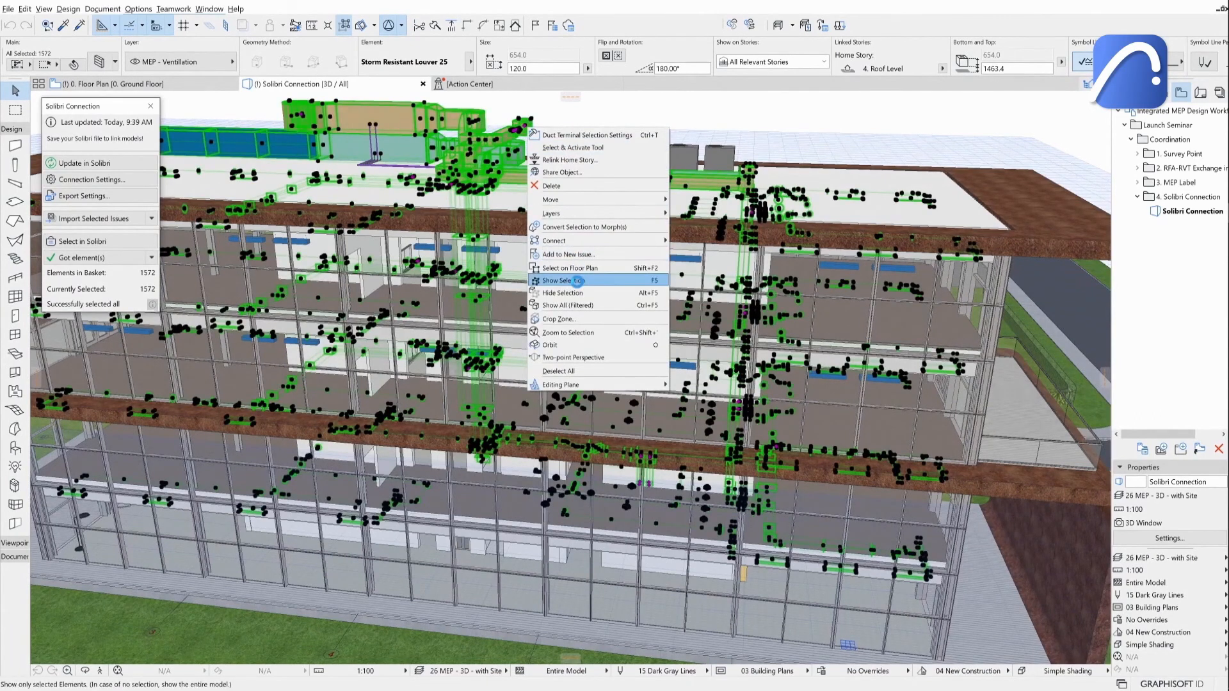
left_click(564, 281)
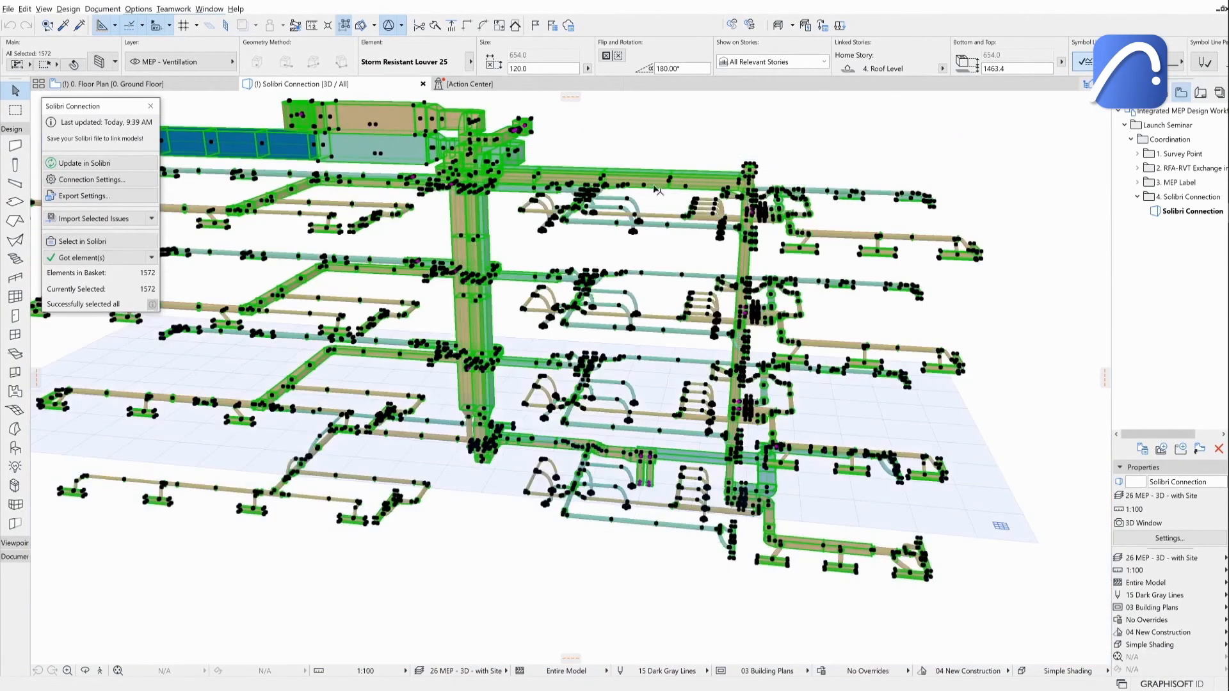